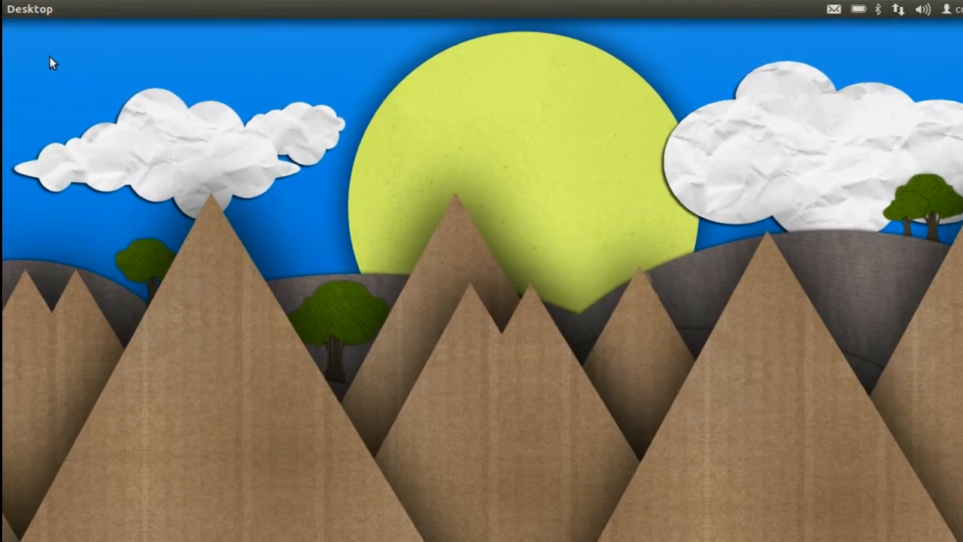
- Open the Dash on the Video lens showing popular online video results
{"action": "left_click", "coordinate": [28, 44]}
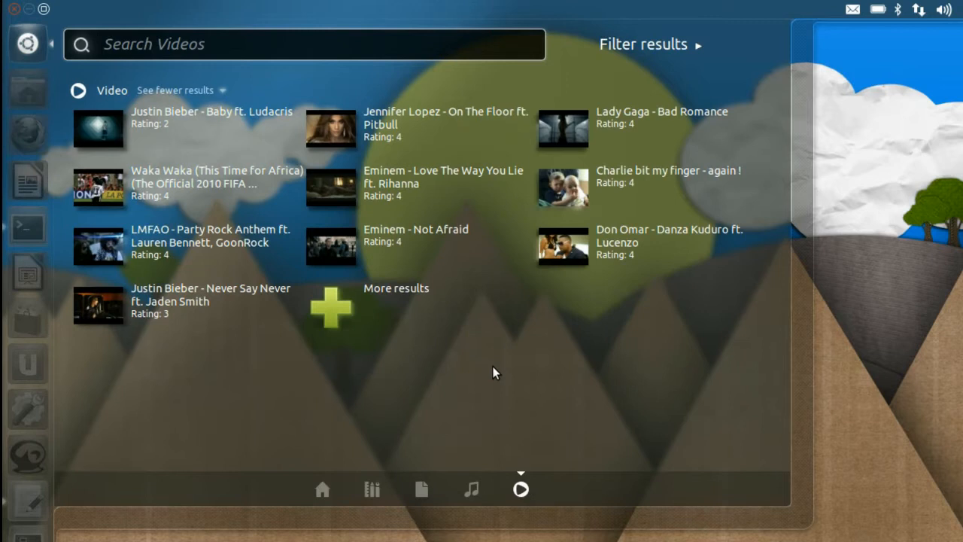
- Search the Video lens for 'Videoorchard'
{"action": "type", "text": "Videoorch"}
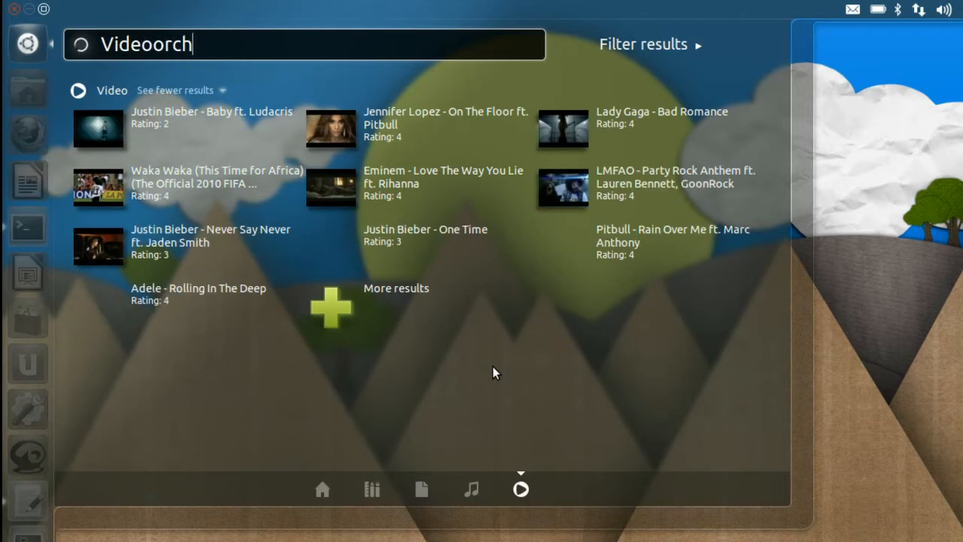
{"action": "type", "text": "ard"}
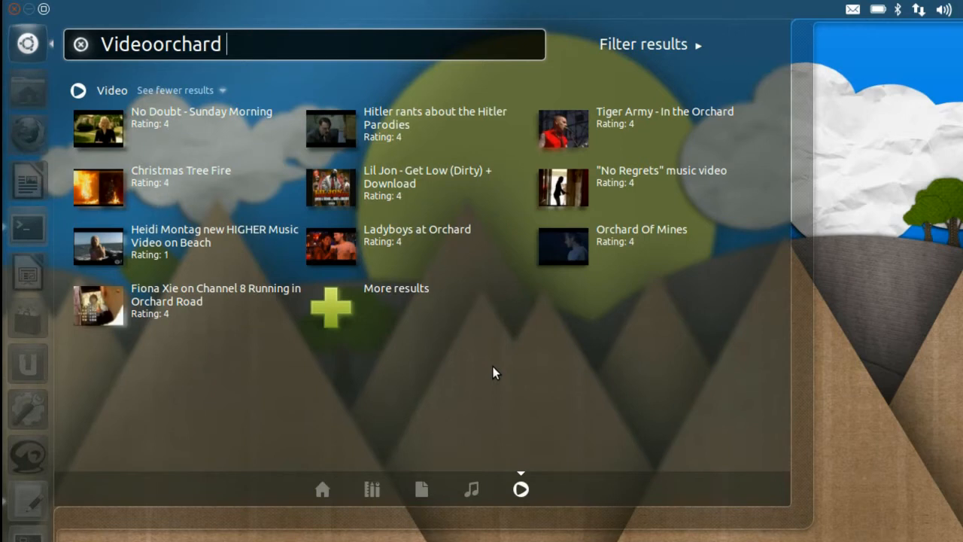
{"action": "mouse_move", "coordinate": [270, 88]}
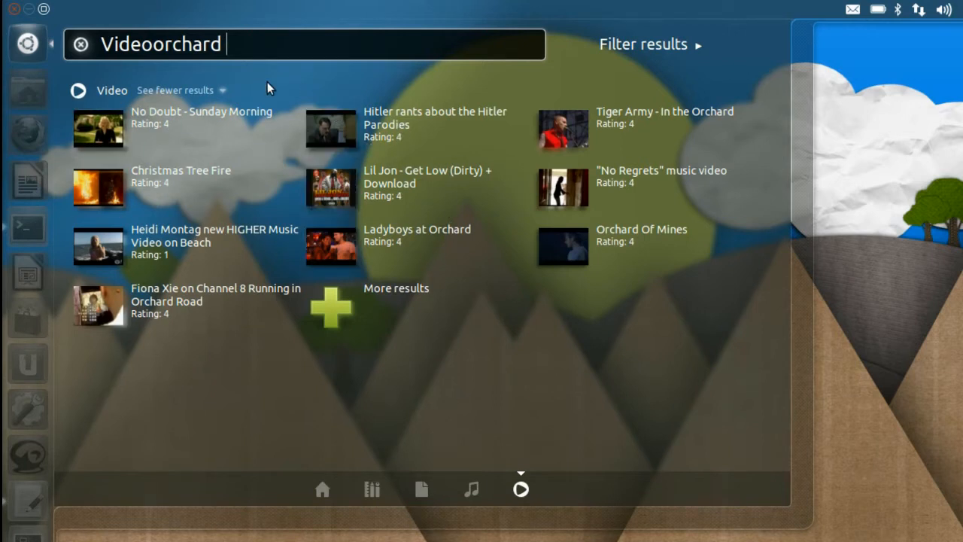
{"action": "mouse_move", "coordinate": [383, 173]}
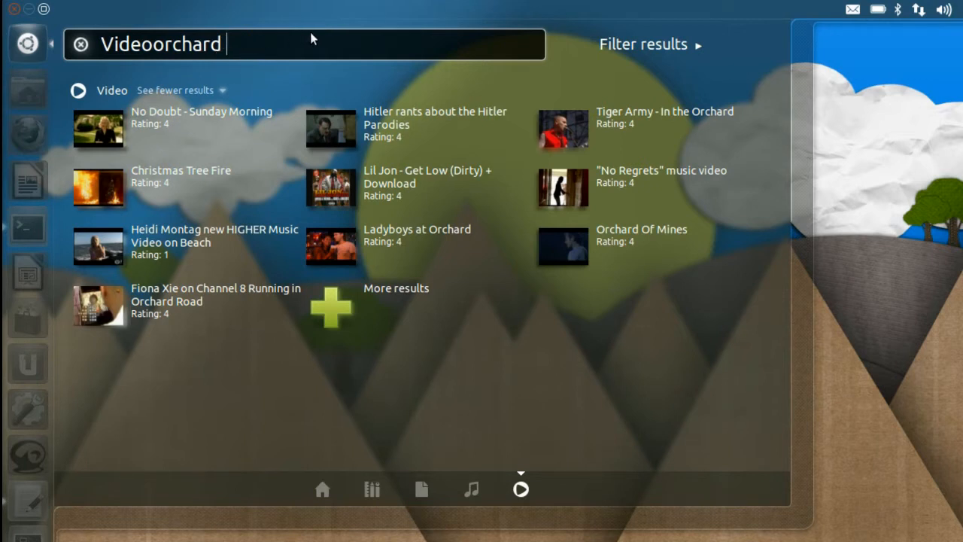
{"action": "mouse_move", "coordinate": [611, 79]}
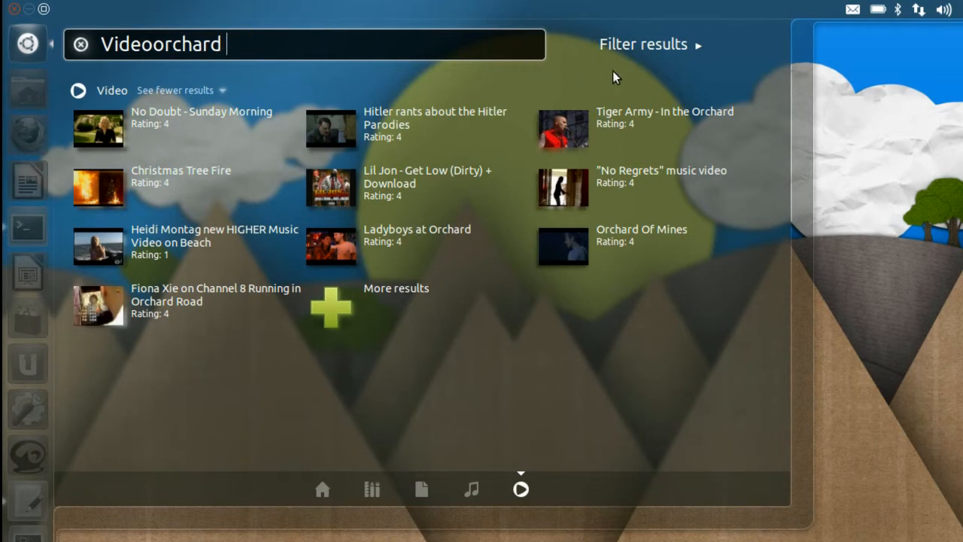
- Filter the Videoorchard results to the Howto & Style category
{"action": "left_click", "coordinate": [645, 45]}
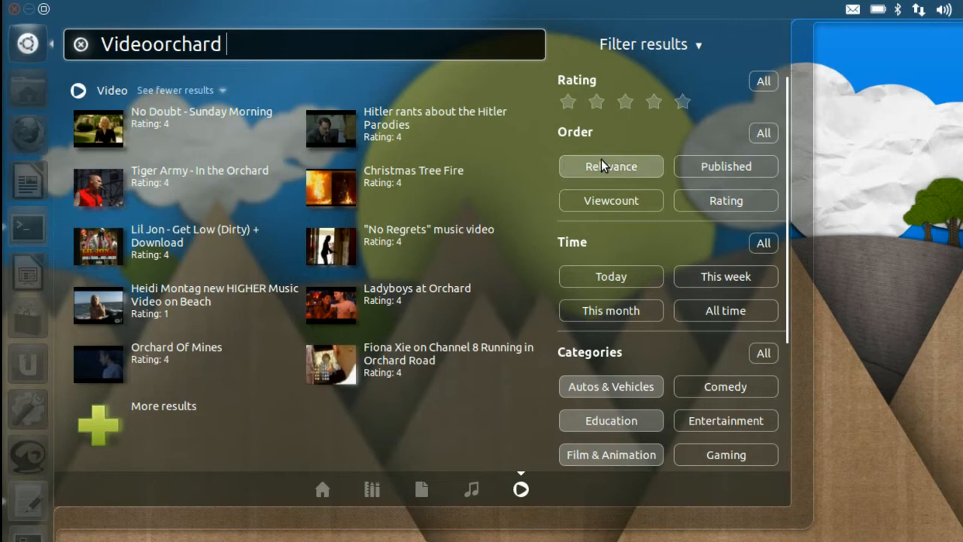
{"action": "scroll", "scroll_direction": "down", "scroll_amount": 3}
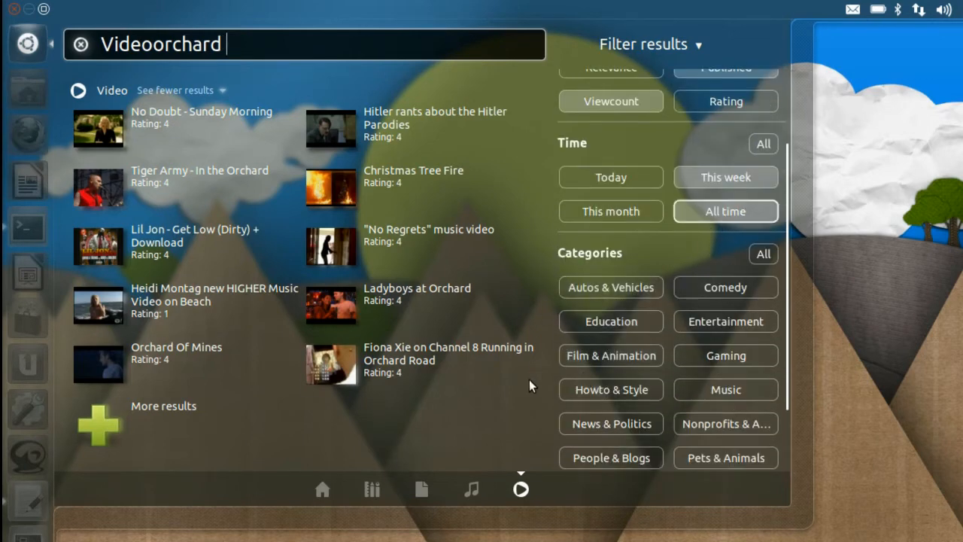
{"action": "left_click", "coordinate": [610, 389]}
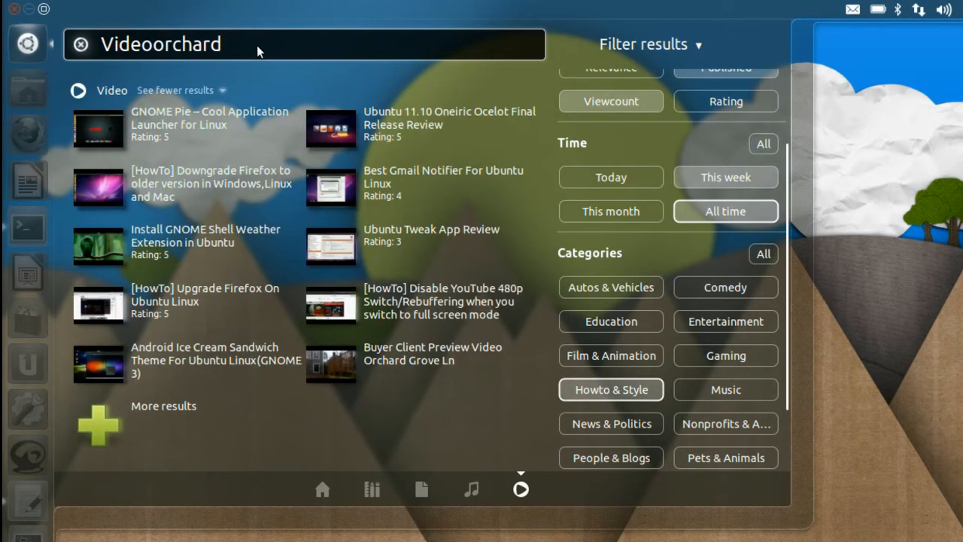
{"action": "mouse_move", "coordinate": [639, 402]}
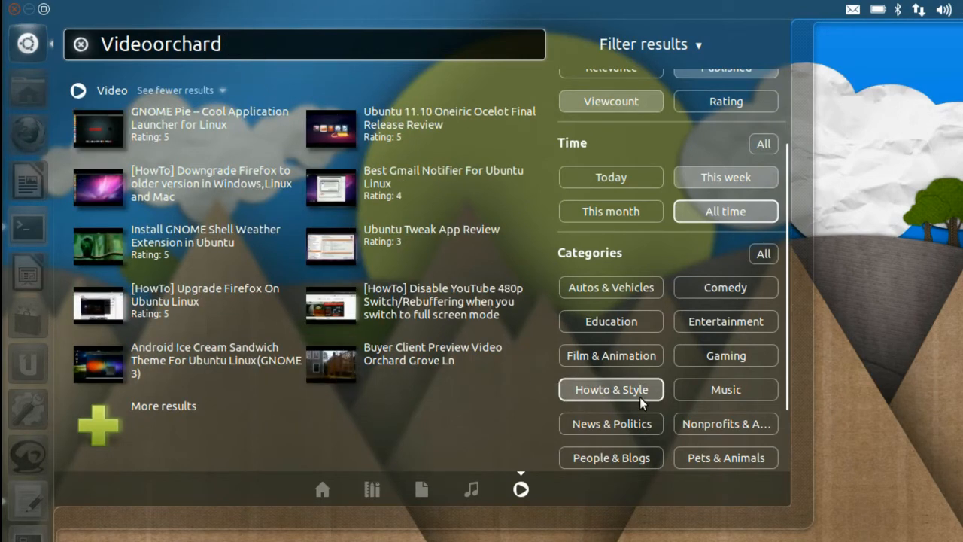
{"action": "mouse_move", "coordinate": [591, 394]}
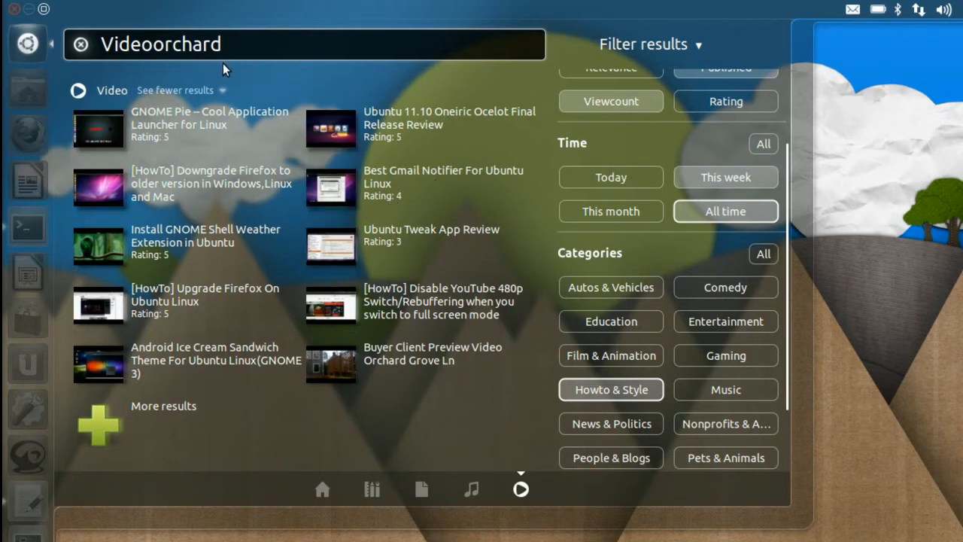
{"action": "mouse_move", "coordinate": [201, 221]}
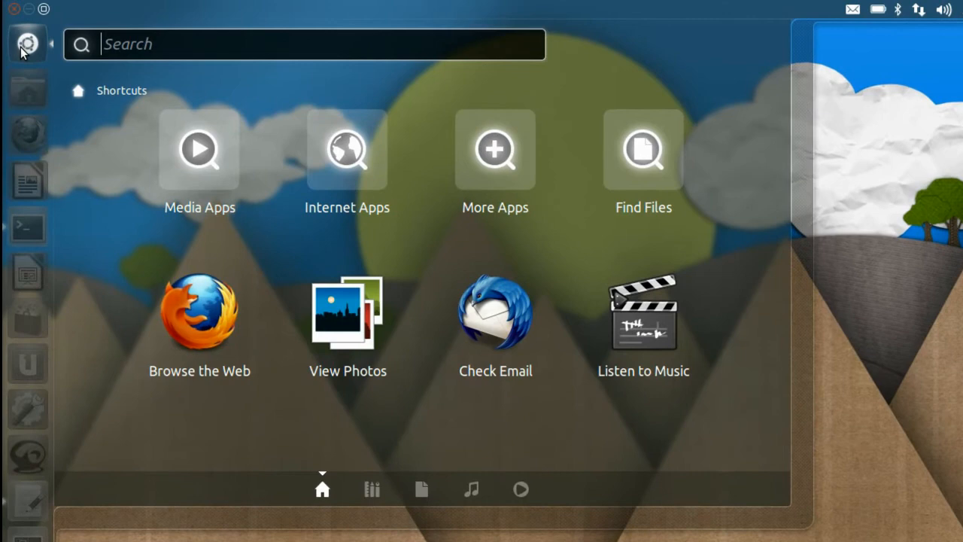
- Search the Dash for 'scope youtube' to launch Scope-Youtube Preferences
{"action": "type", "text": "scope youtu"}
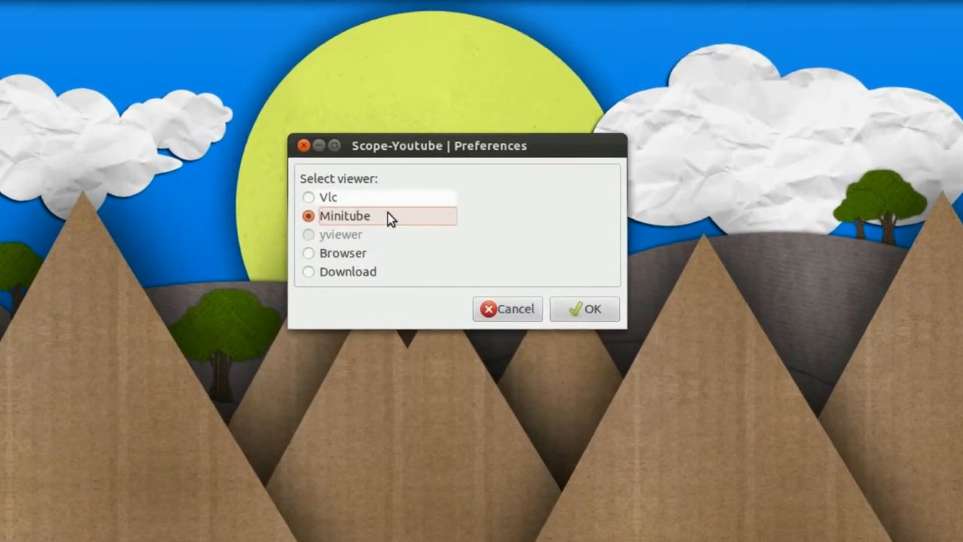
- Set the viewer to Vlc, try Minitube, then settle on Vlc
{"action": "left_click", "coordinate": [309, 198]}
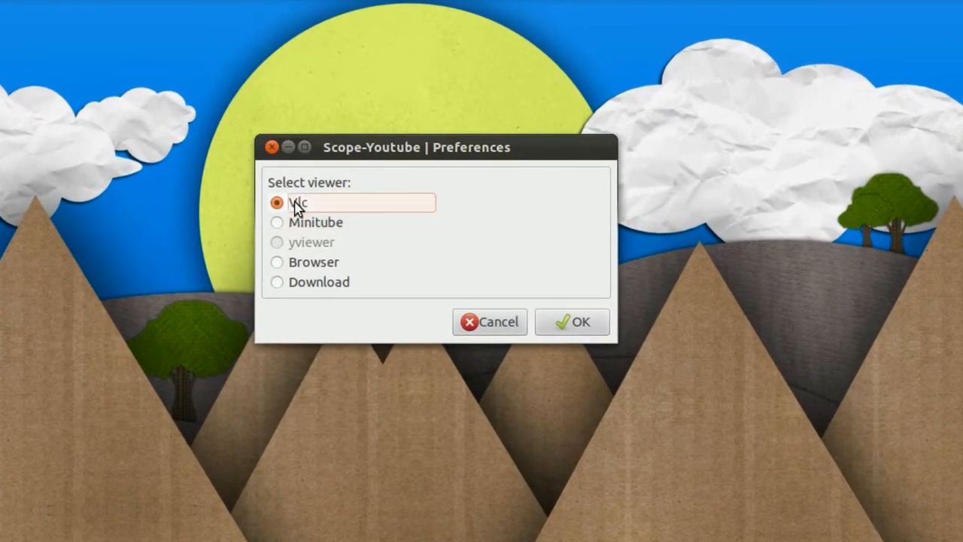
{"action": "left_click", "coordinate": [276, 222]}
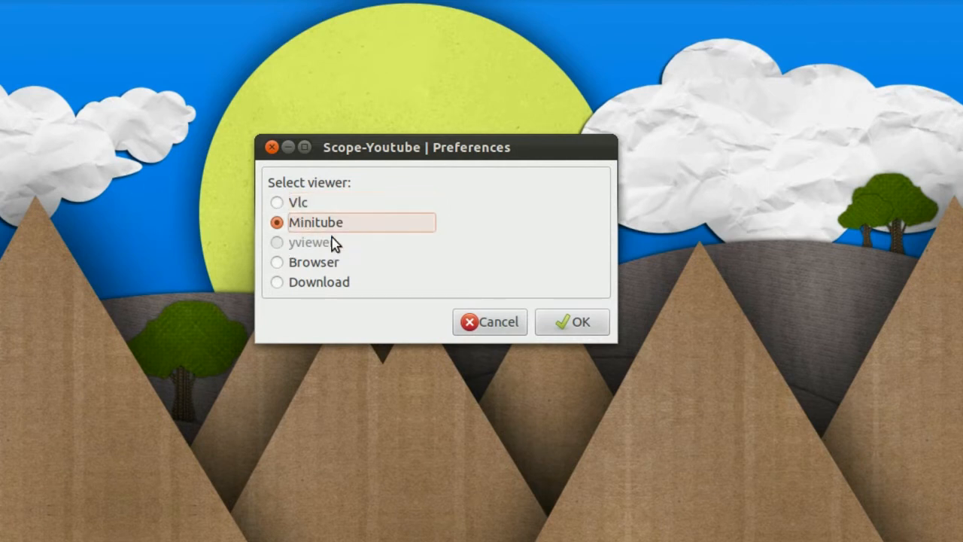
{"action": "mouse_move", "coordinate": [587, 327]}
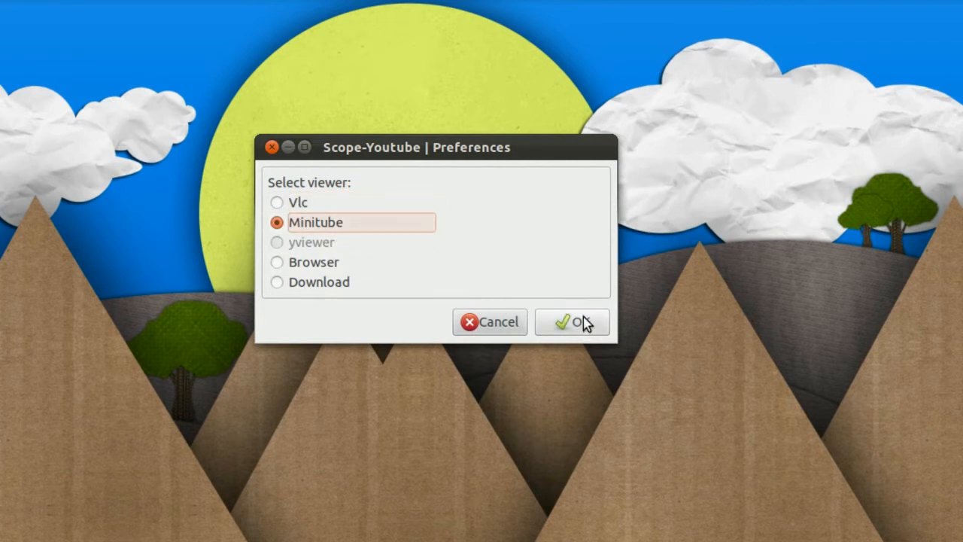
{"action": "left_click", "coordinate": [276, 201]}
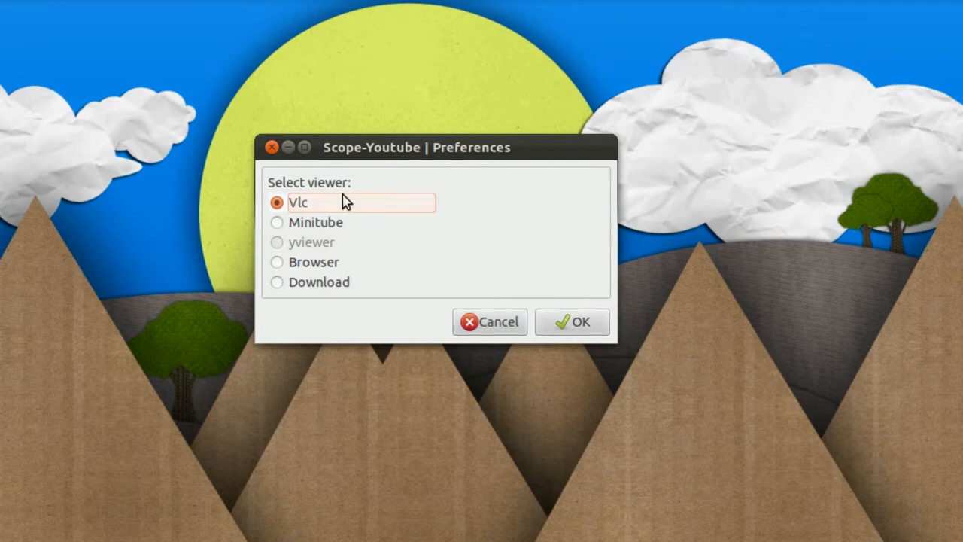
{"action": "mouse_move", "coordinate": [327, 233]}
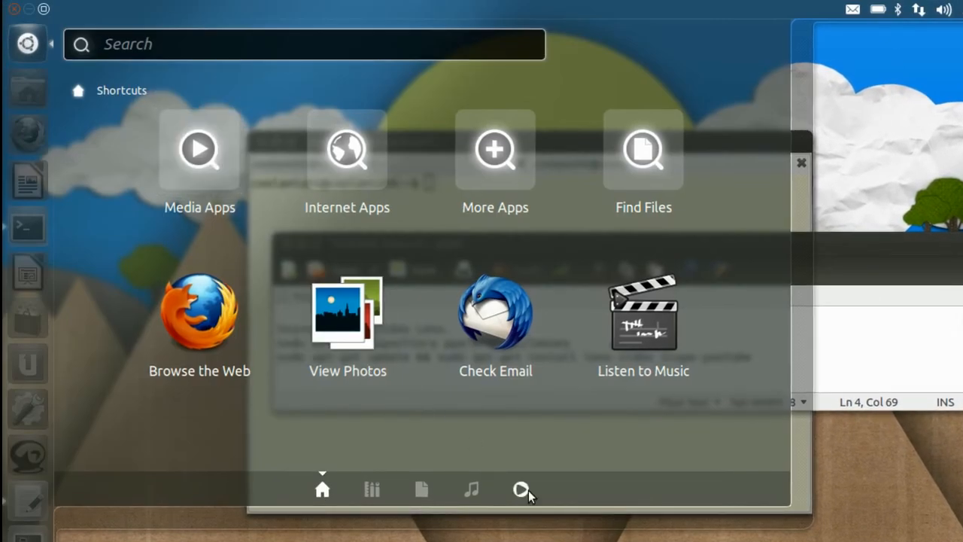
- Dismiss the Dash and preferences dialog to reveal the gedit install-command notes
{"action": "left_click", "coordinate": [522, 488]}
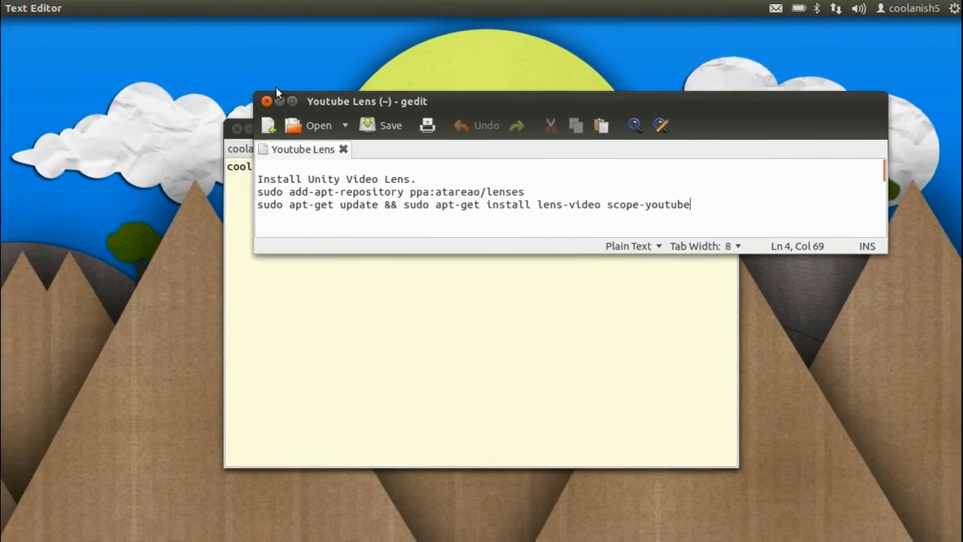
- Close the gedit notes window, leaving the bare desktop
{"action": "left_click", "coordinate": [265, 101]}
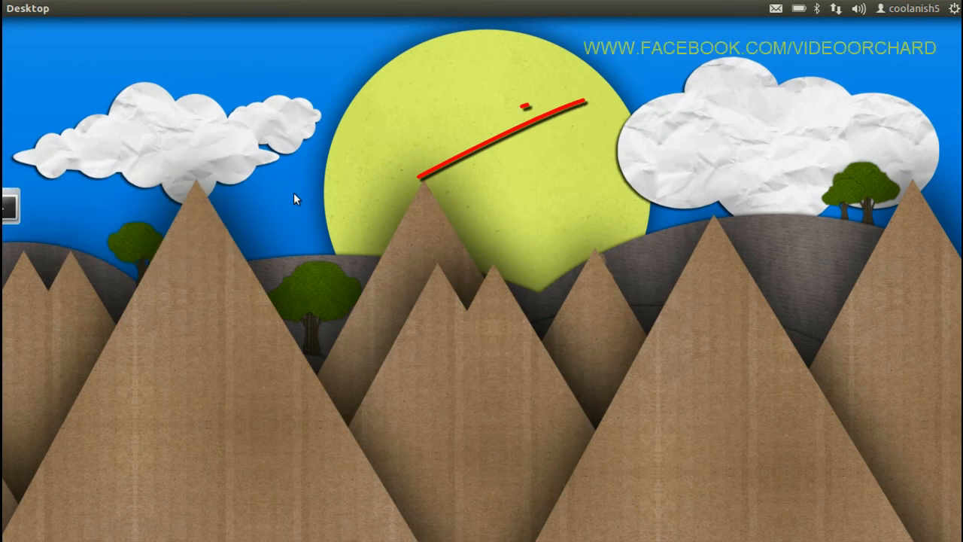